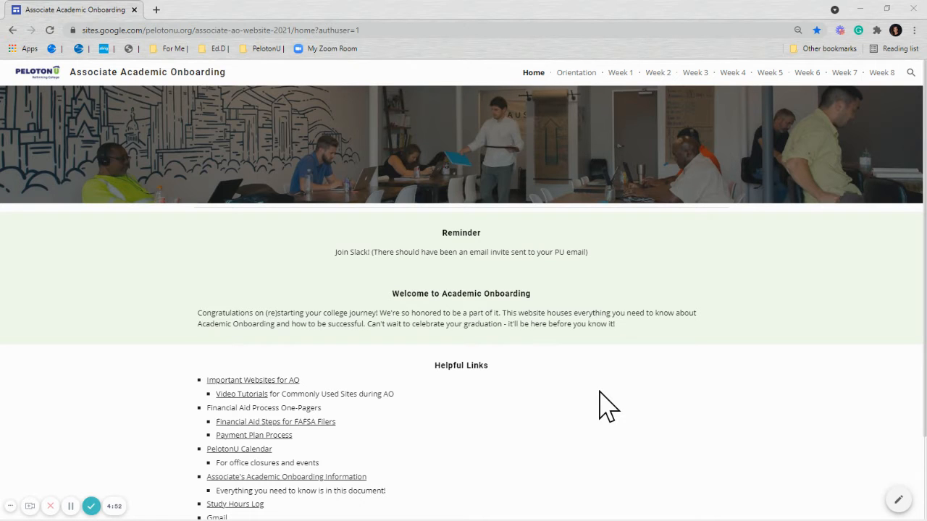
{"action": "mouse_move", "coordinate": [614, 383]}
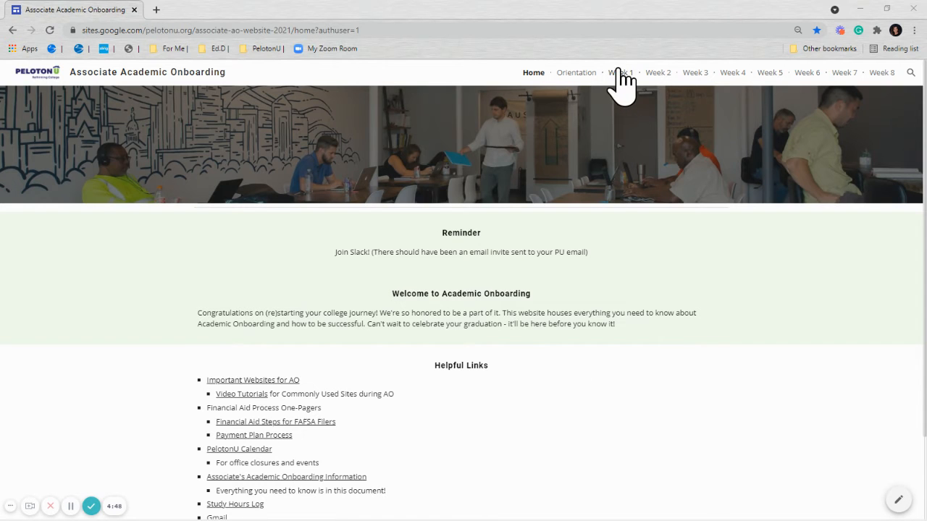
Go to the Week 1 page of the Associate Academic Onboarding site.
{"action": "left_click", "coordinate": [619, 73]}
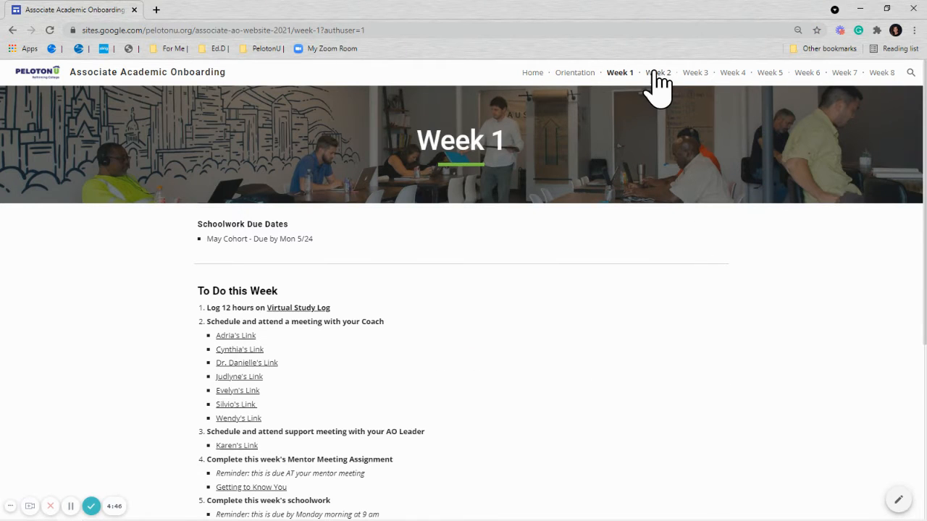
Switch to the Week 2 page and highlight the Accenture Time Management modules paragraph.
{"action": "left_click", "coordinate": [657, 73]}
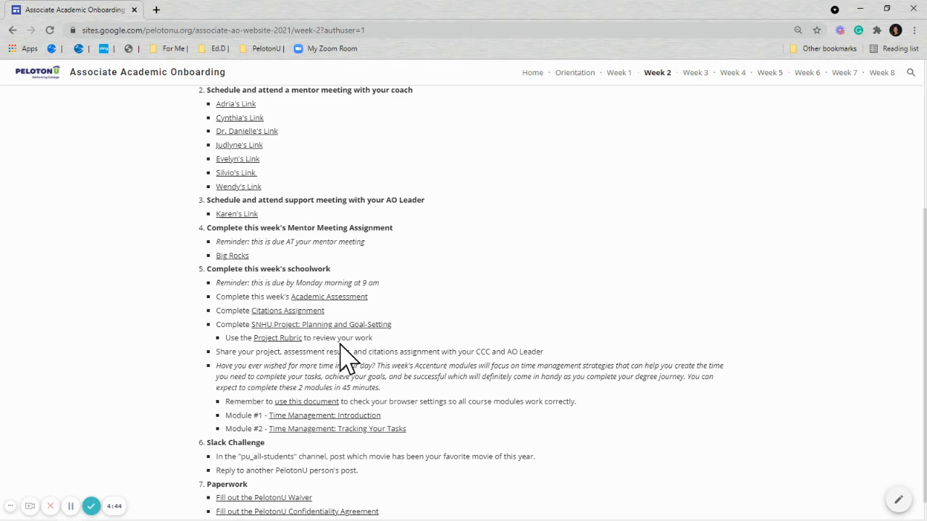
{"action": "double_click", "coordinate": [269, 269]}
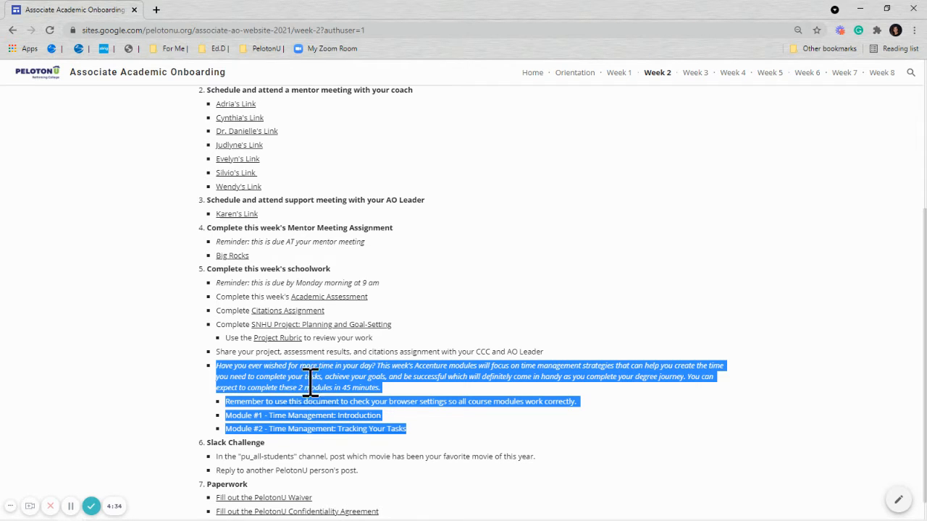
{"action": "mouse_move", "coordinate": [362, 431]}
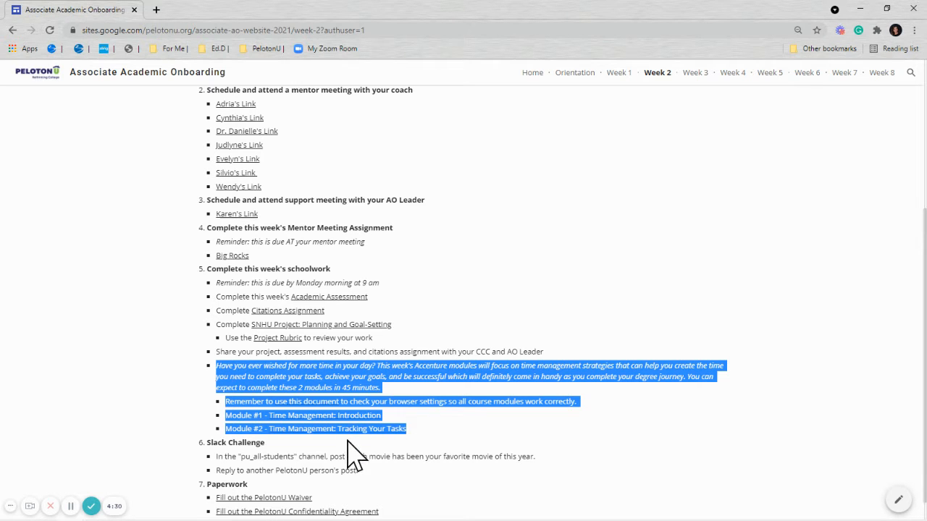
{"action": "left_click", "coordinate": [246, 405]}
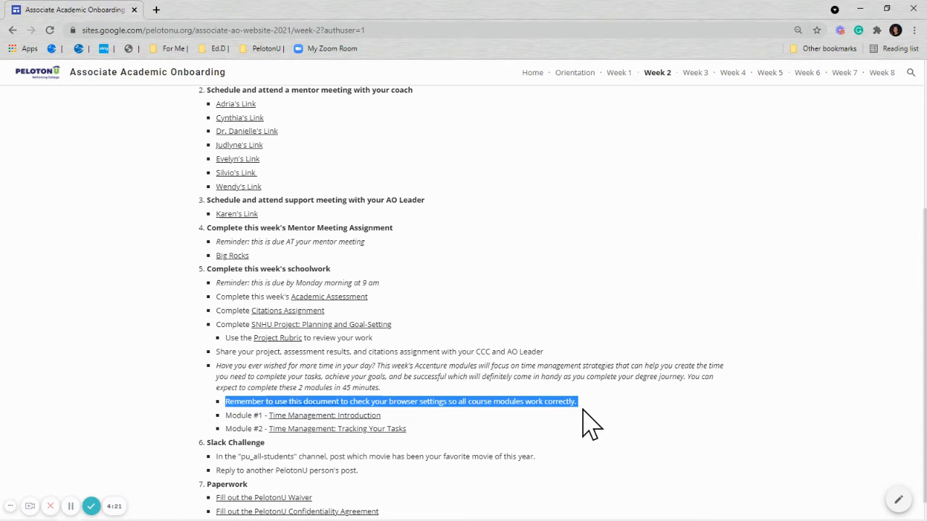
{"action": "mouse_move", "coordinate": [431, 445]}
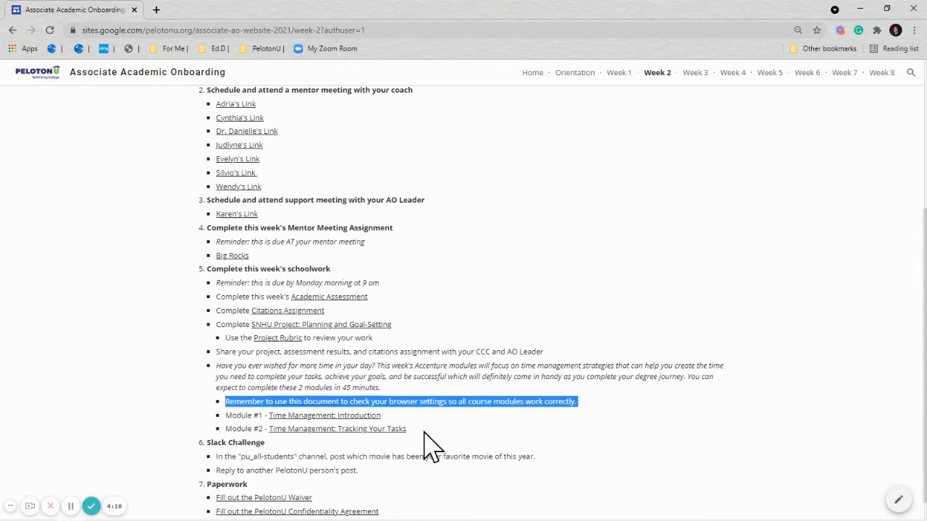
{"action": "mouse_move", "coordinate": [438, 442]}
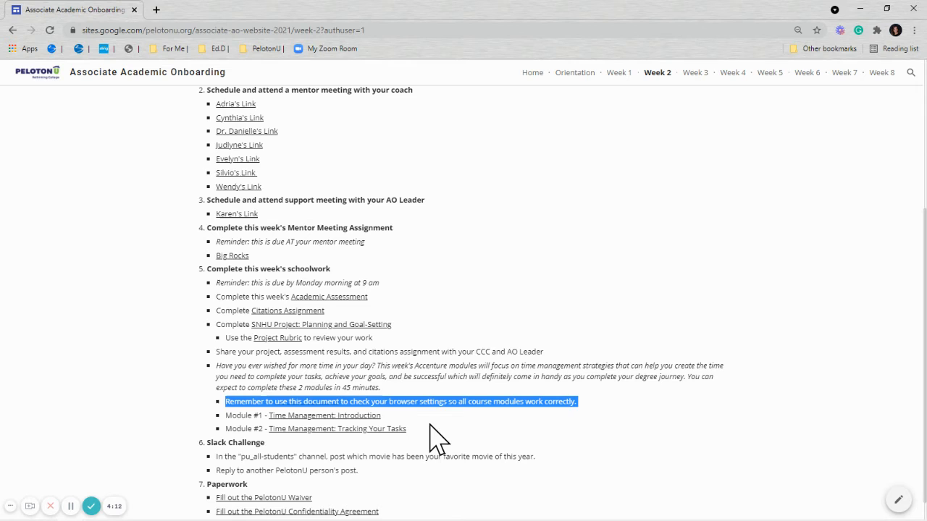
{"action": "mouse_move", "coordinate": [416, 402]}
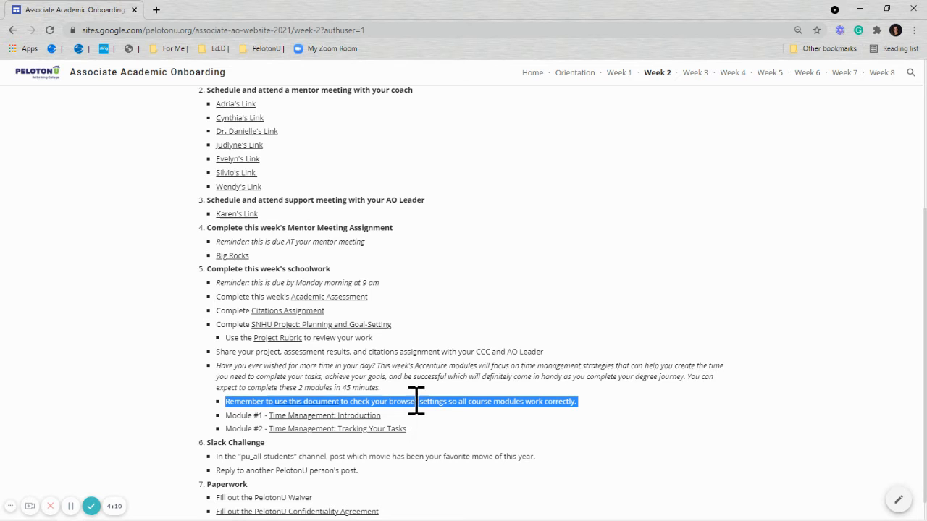
{"action": "mouse_move", "coordinate": [264, 420]}
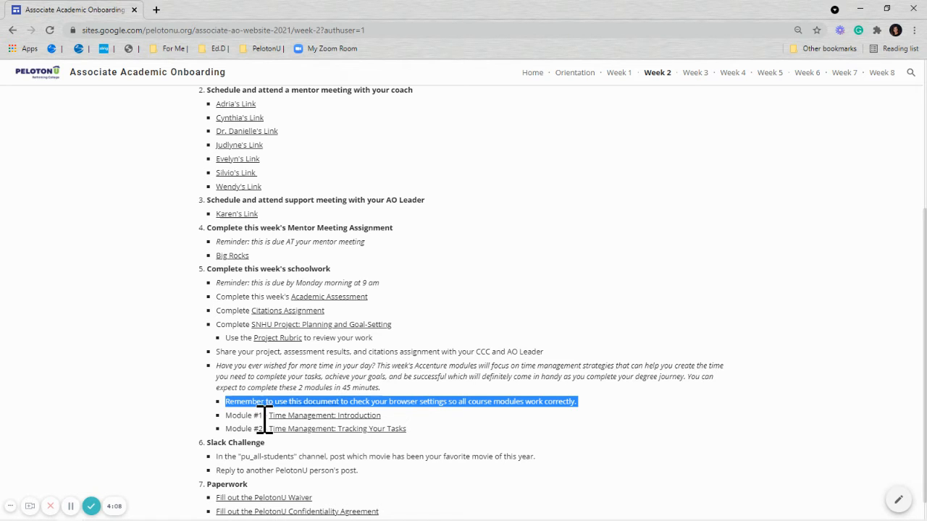
Follow the Module #1 'Time Management: Introduction' link and highlight the course welcome description.
{"action": "left_click", "coordinate": [323, 414]}
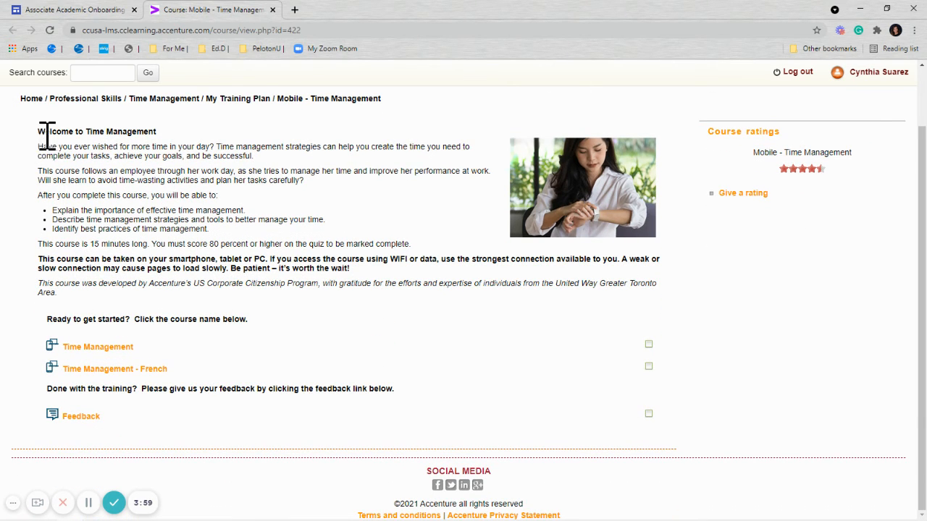
{"action": "left_click_drag", "start_coordinate": [46, 131], "coordinate": [243, 283]}
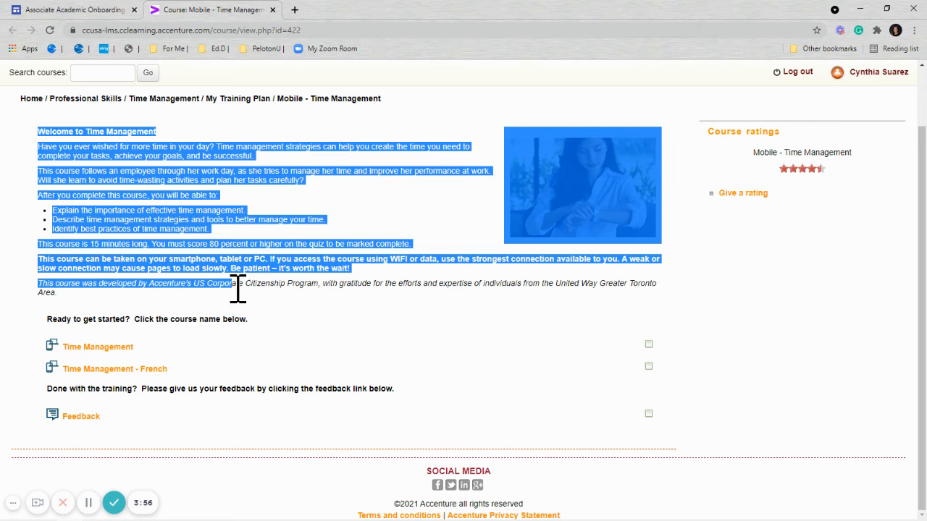
{"action": "mouse_move", "coordinate": [254, 322]}
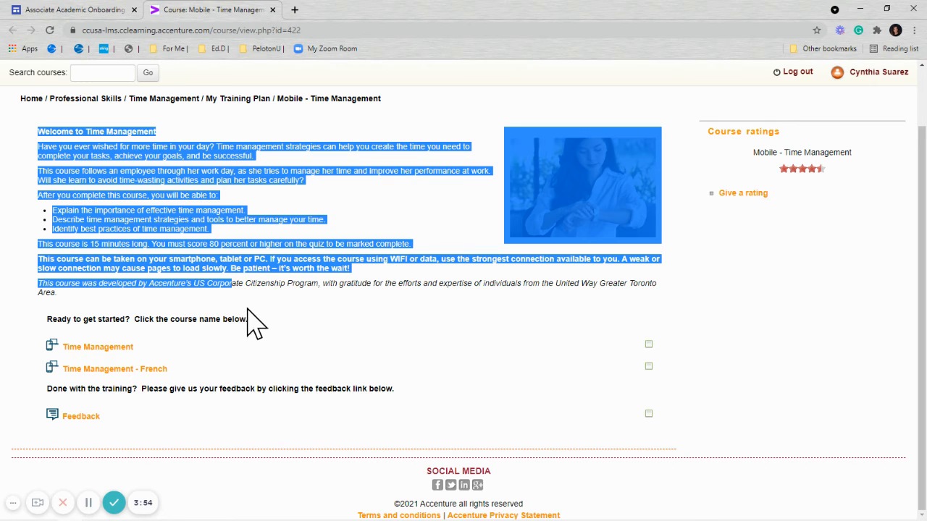
{"action": "mouse_move", "coordinate": [98, 347]}
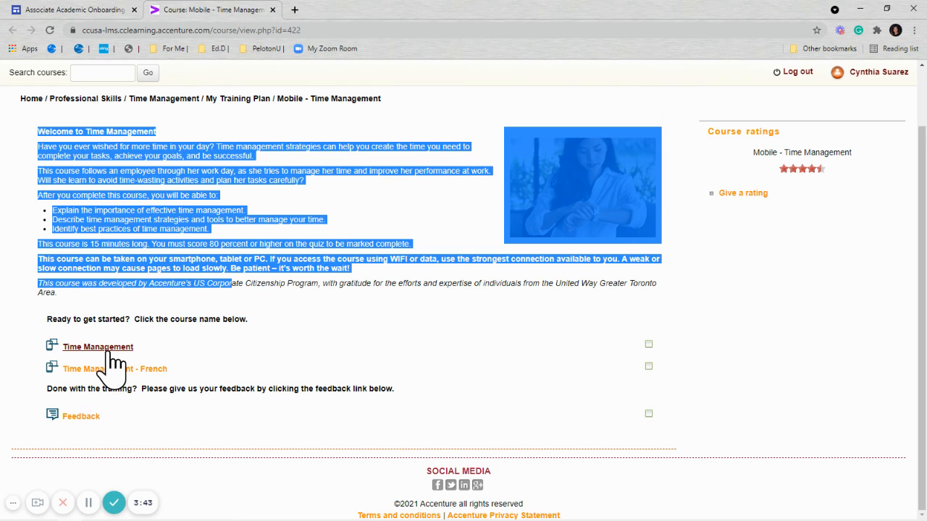
{"action": "mouse_move", "coordinate": [158, 365]}
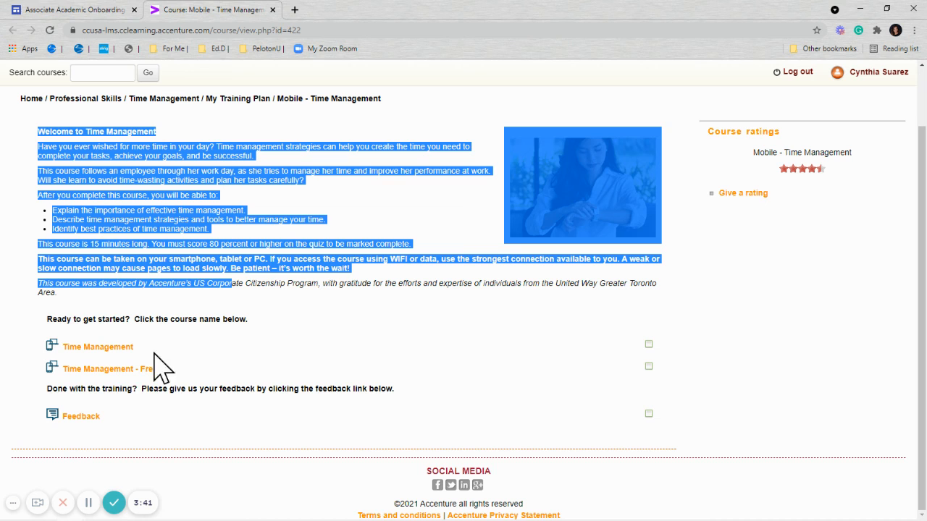